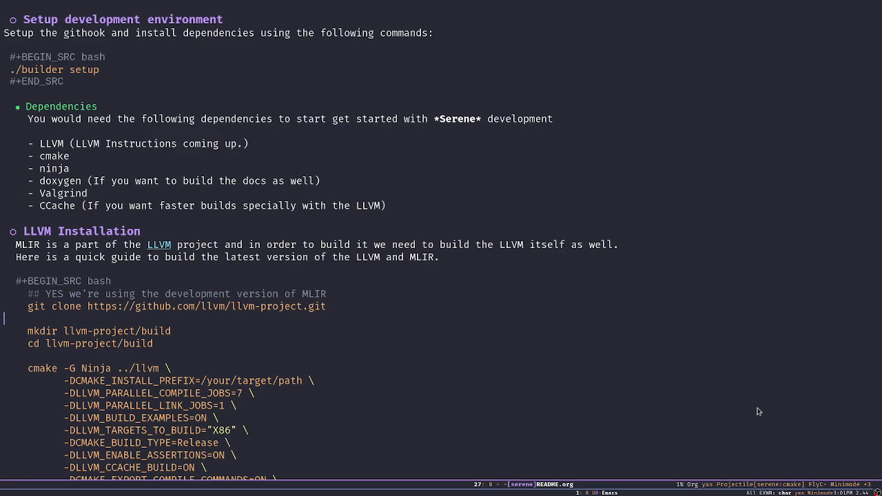
Scroll README.org until the LLVM Installation cmake build commands and clang/lld note are fully visible
click(72, 331)
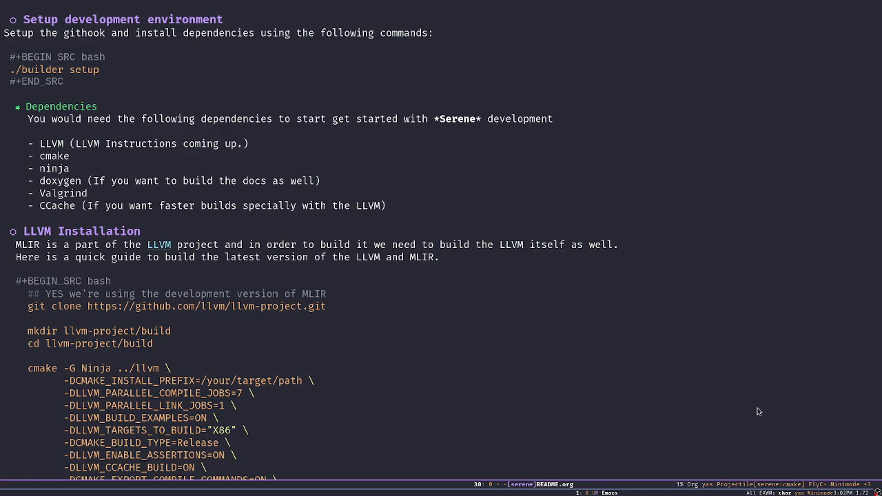
click(75, 454)
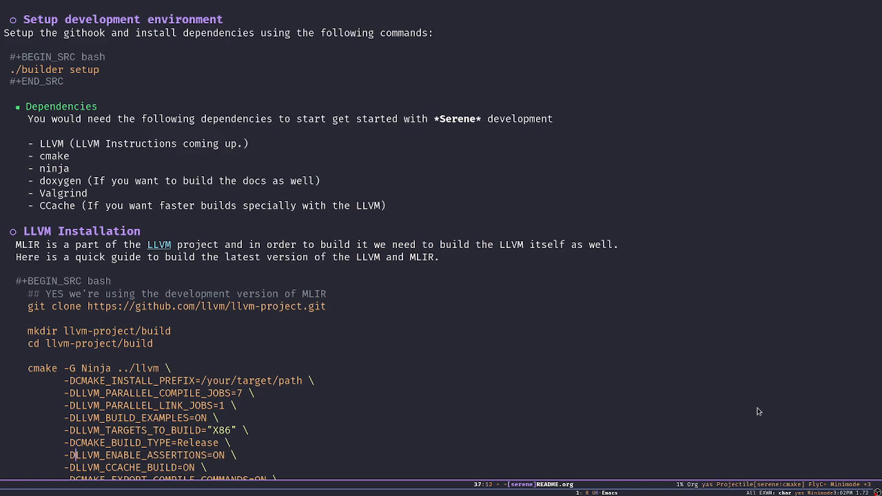
scroll(down, 3)
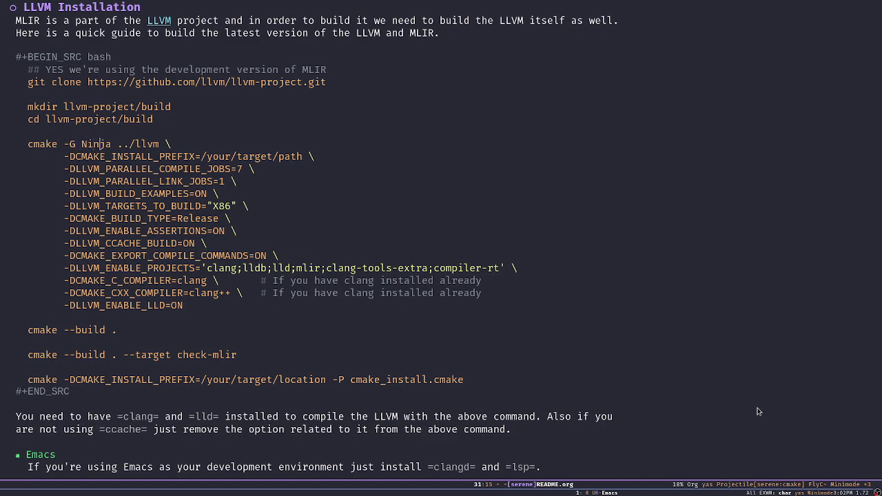
key(right)
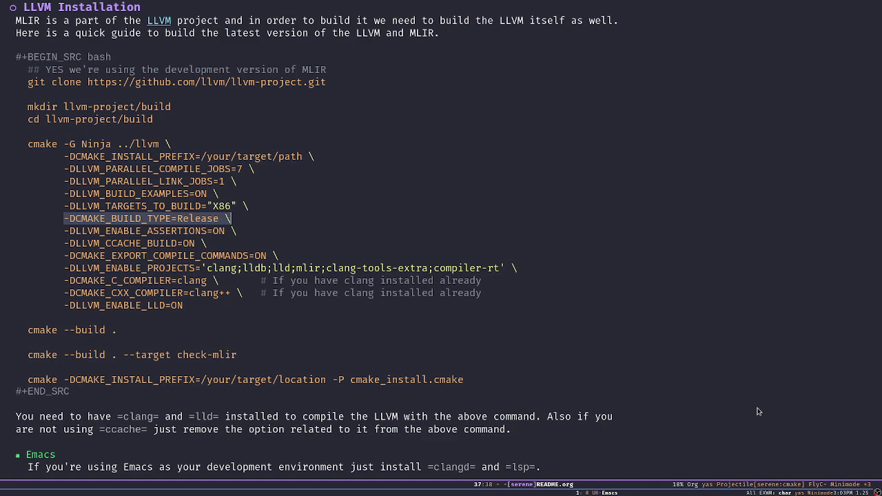
key(down)
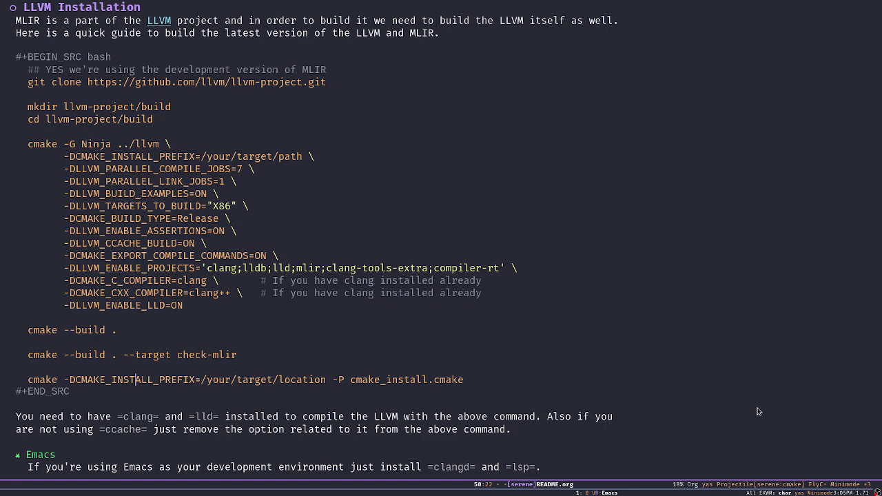
key(C-x C-f)
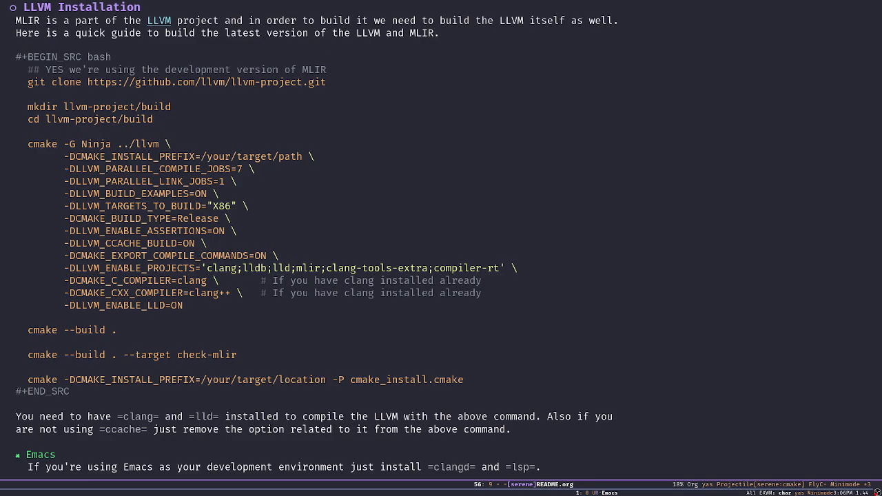
scroll(down, 3)
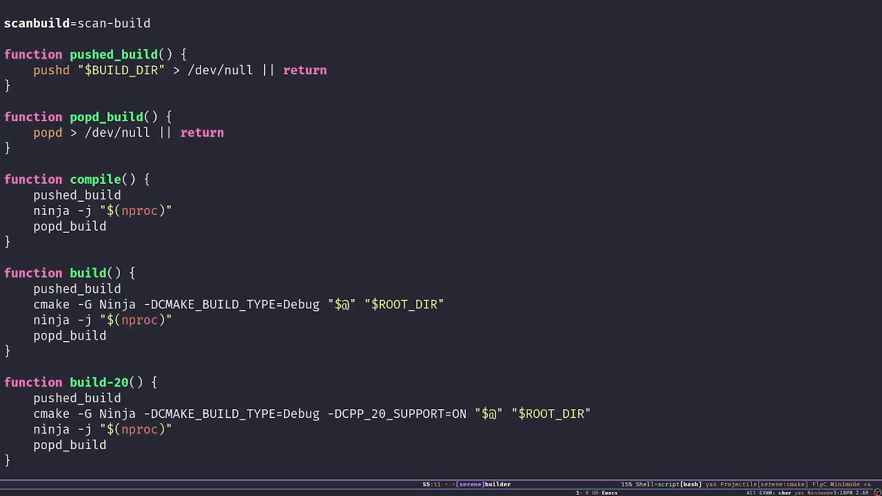
scroll(down, 3)
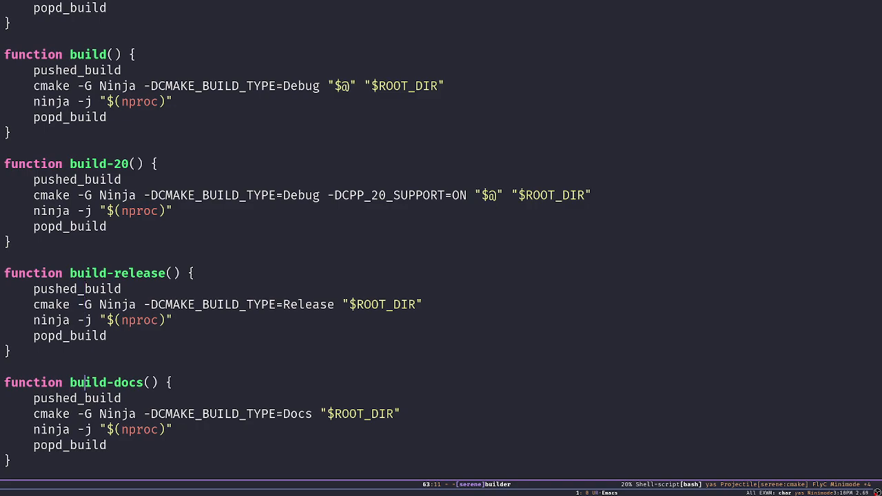
scroll(down, 3)
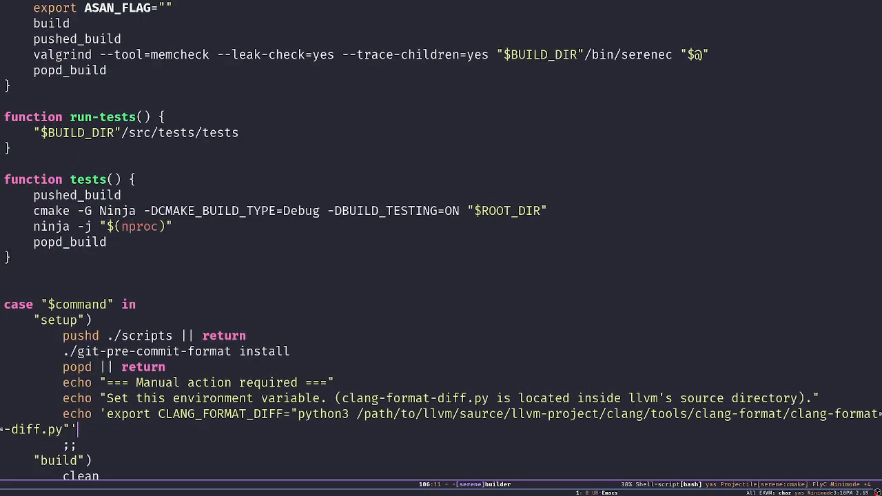
scroll(down, 3)
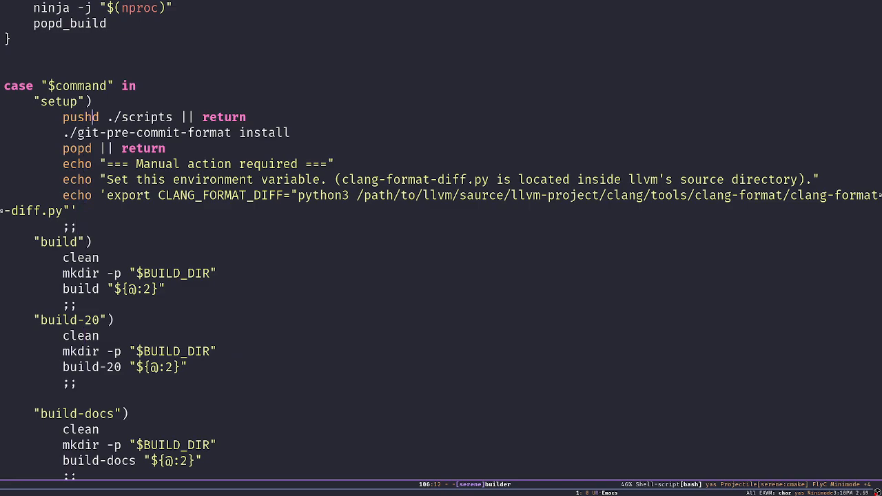
click(100, 257)
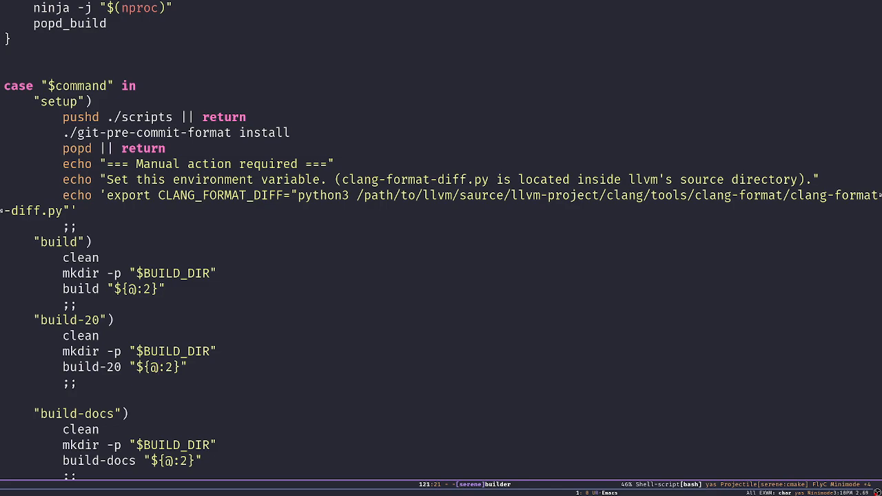
click(157, 366)
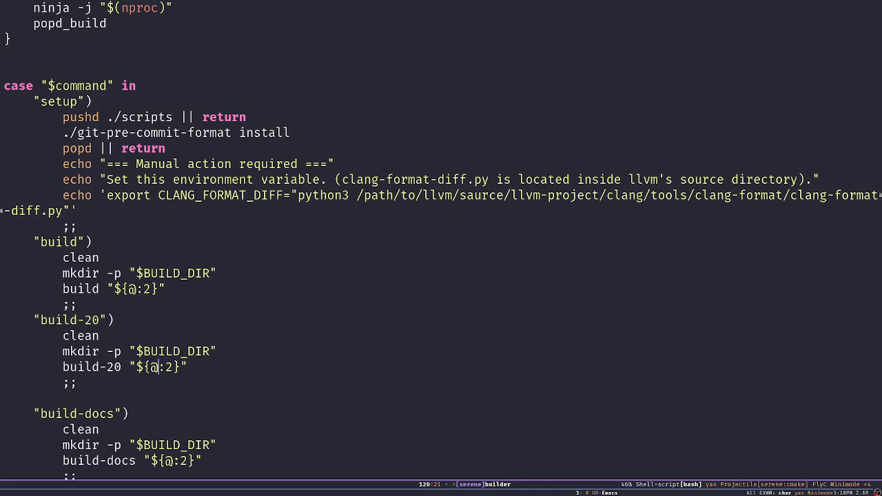
scroll(down, 3)
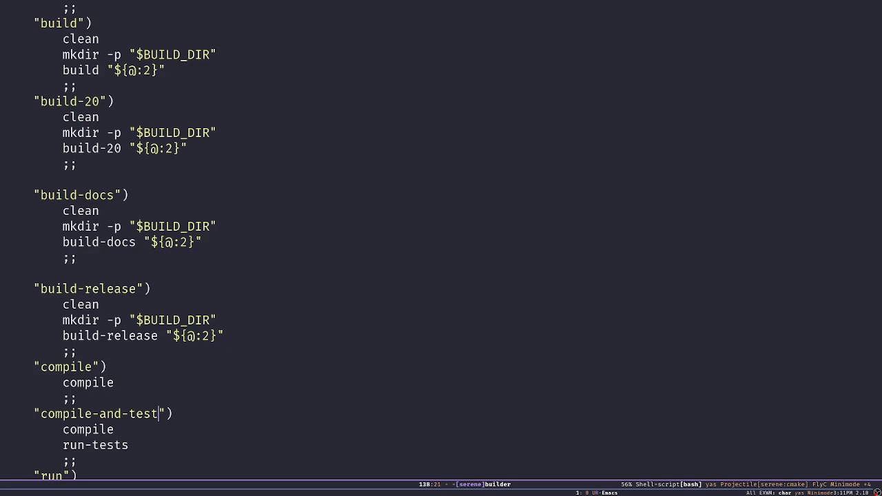
scroll(down, 3)
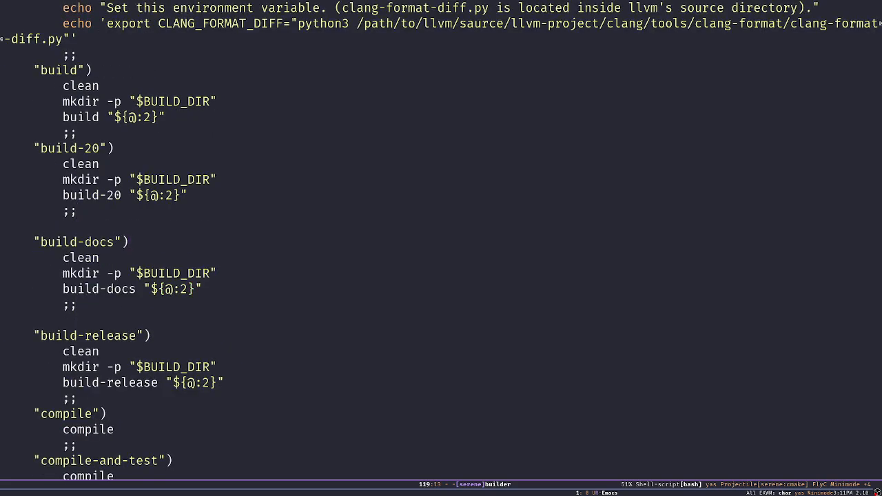
click(99, 86)
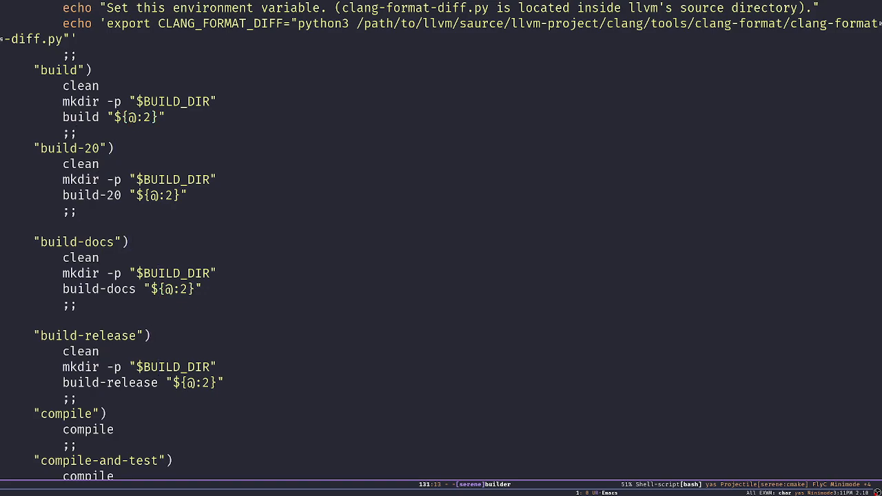
click(77, 400)
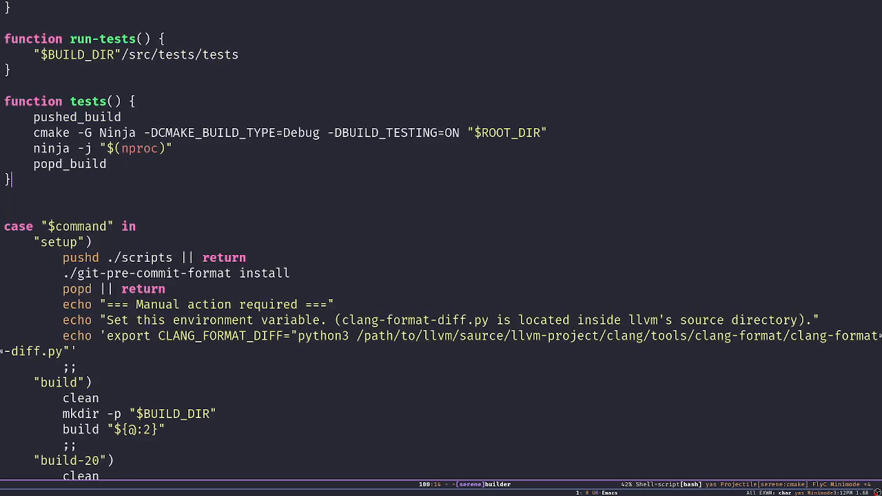
scroll(down, 3)
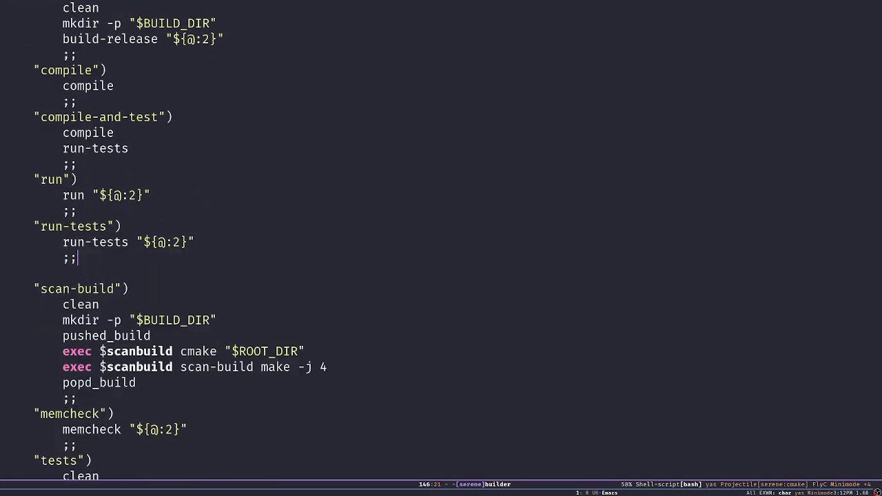
scroll(down, 3)
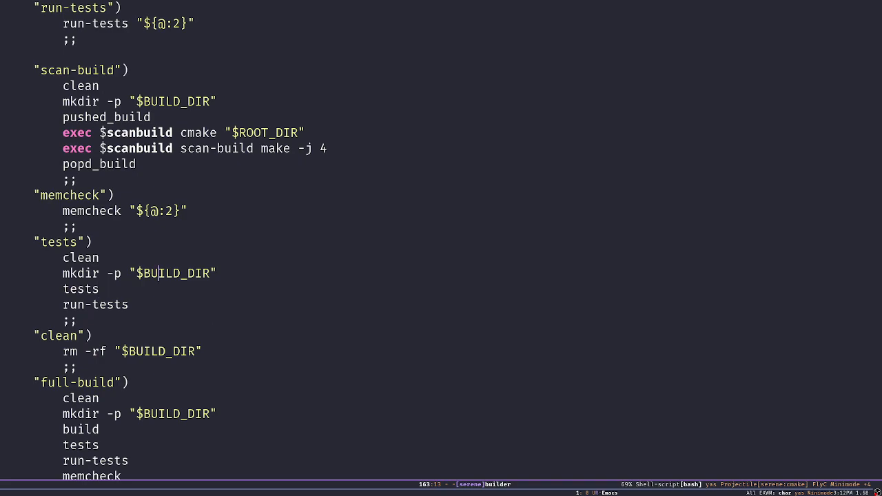
click(76, 243)
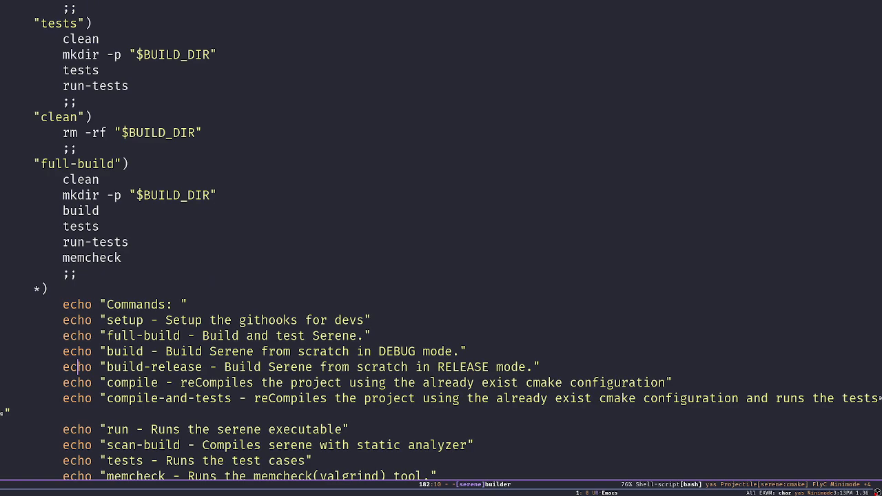
scroll(down, 3)
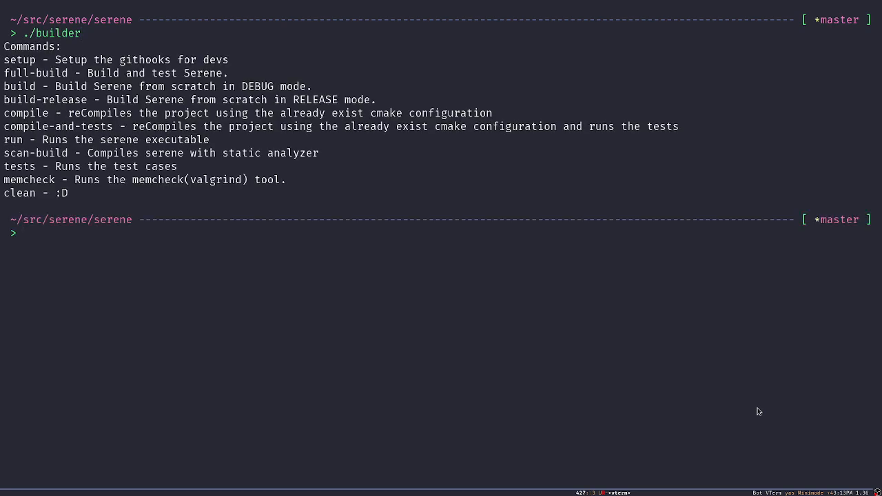
Enter a builder run command for docs/examples/hello_world.srn and a build command in the terminal
text(./builder run `pwd`/docs/examples/hello_world.srn)
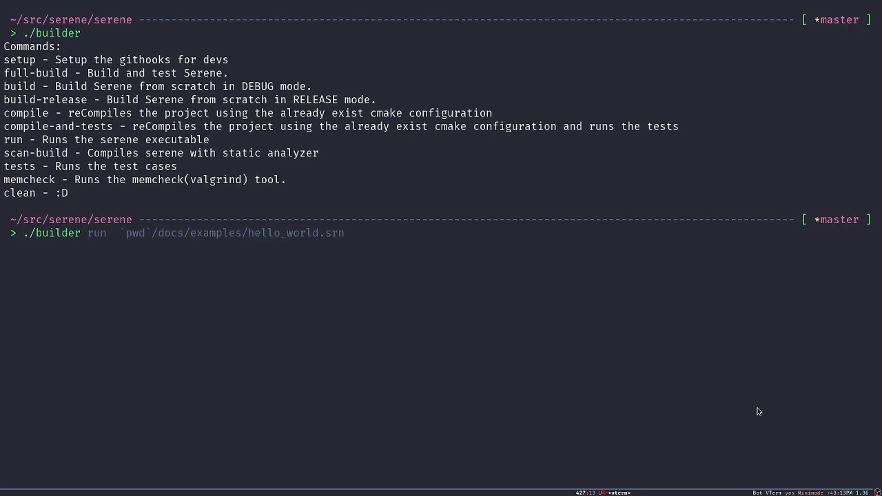
text(build)
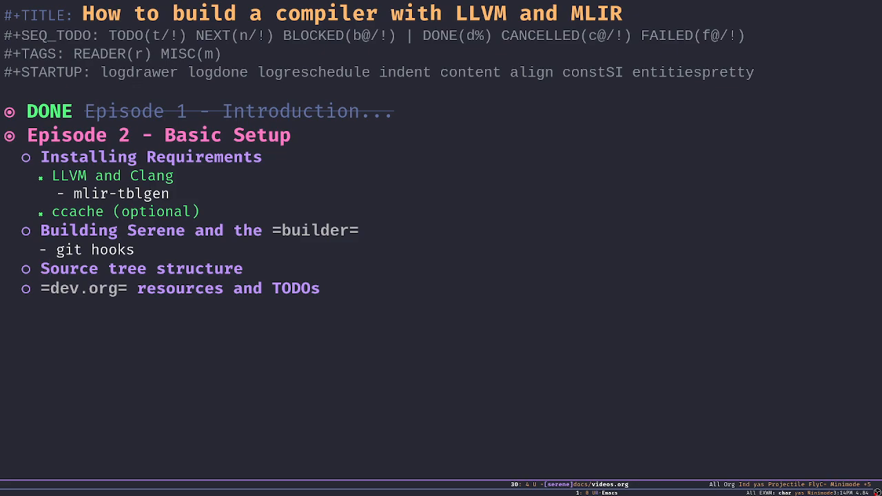
Visit dev.org from ~/src/serene/serene/ showing Serene's development resources and TODOs
key(C-x C-f)
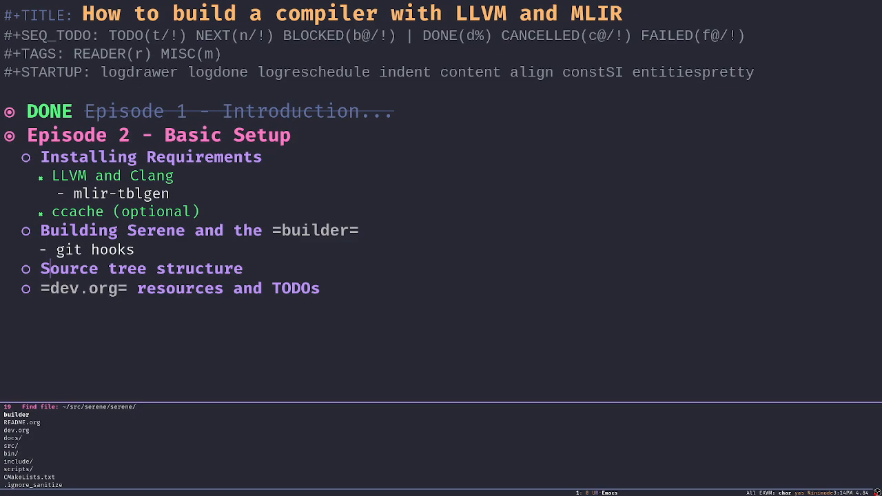
click(14, 430)
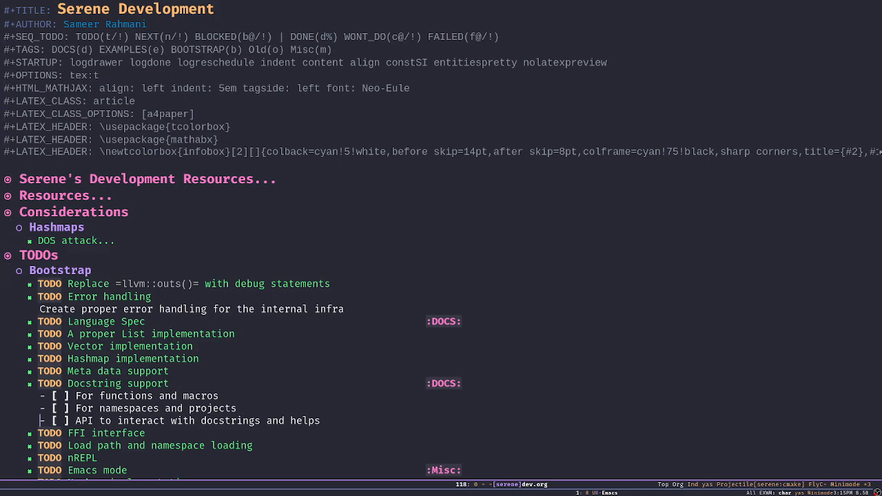
Expand dev.org's Resources headings so the Parser, Lisp, Rust and LLVM reading lists show
scroll(down, 3)
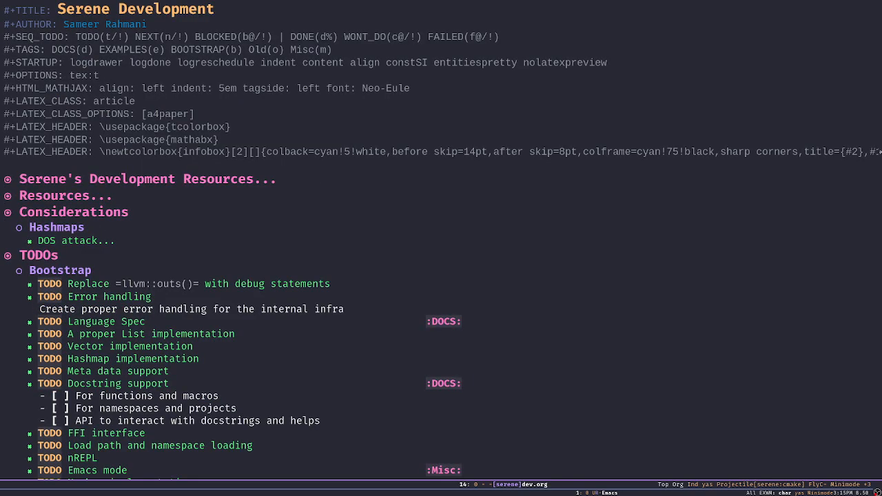
click(8, 180)
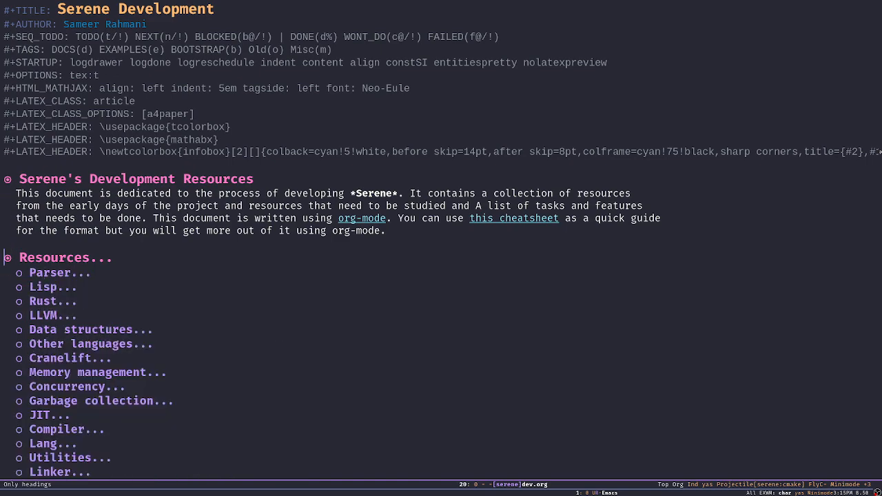
click(59, 273)
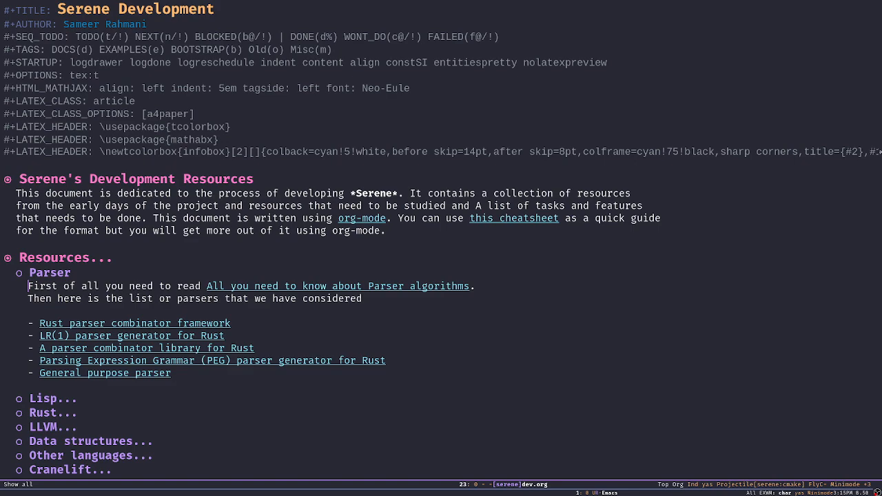
scroll(down, 3)
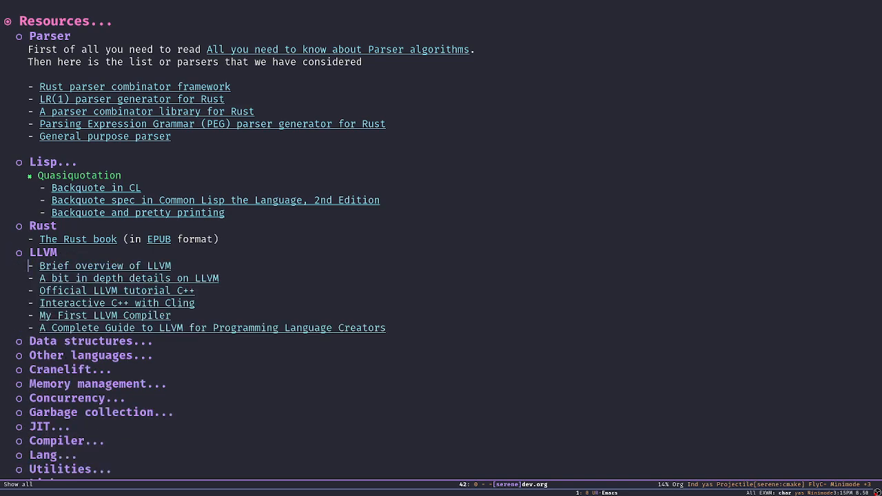
Unfold the Concurrency, Garbage collection and JIT resources and scroll to the Bootstrap TODO list
scroll(down, 3)
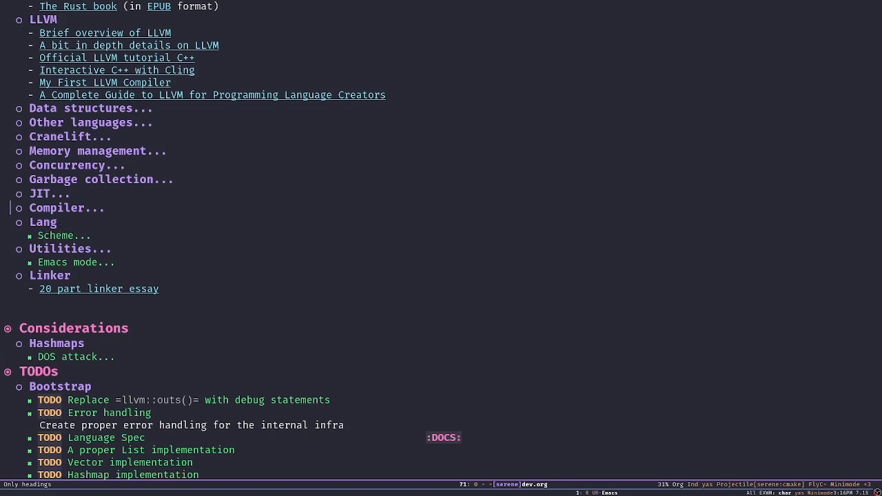
click(66, 206)
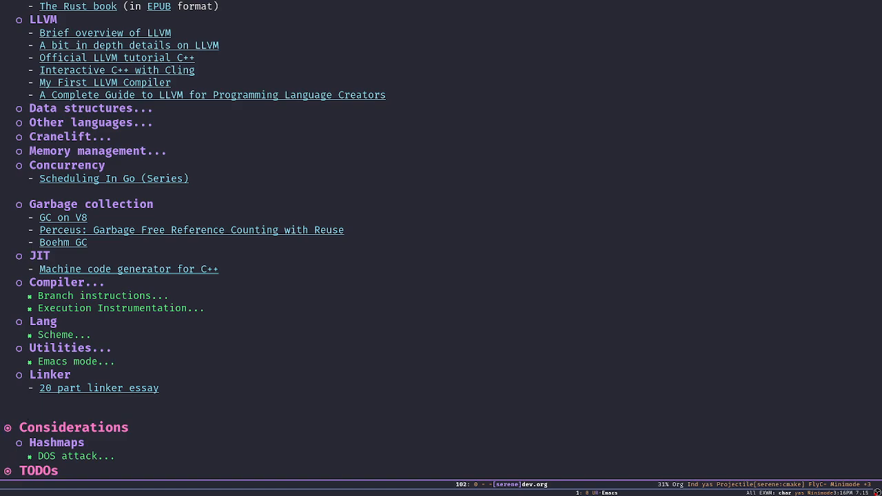
scroll(down, 3)
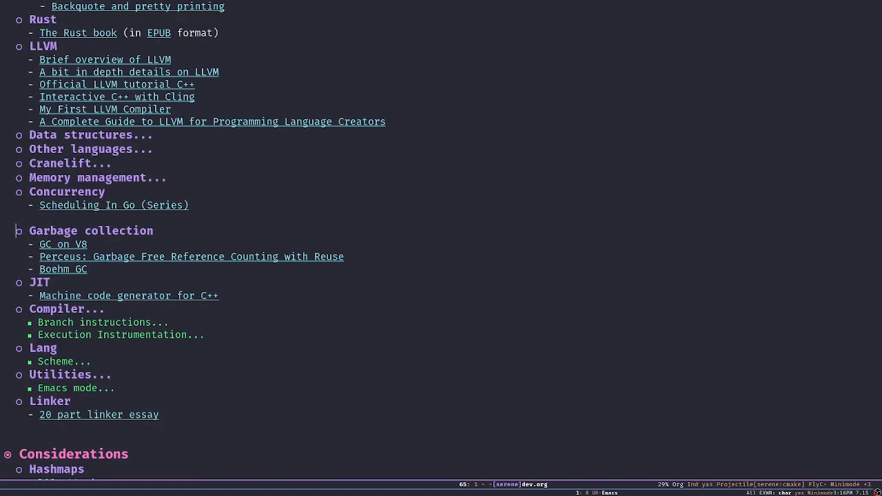
scroll(down, 3)
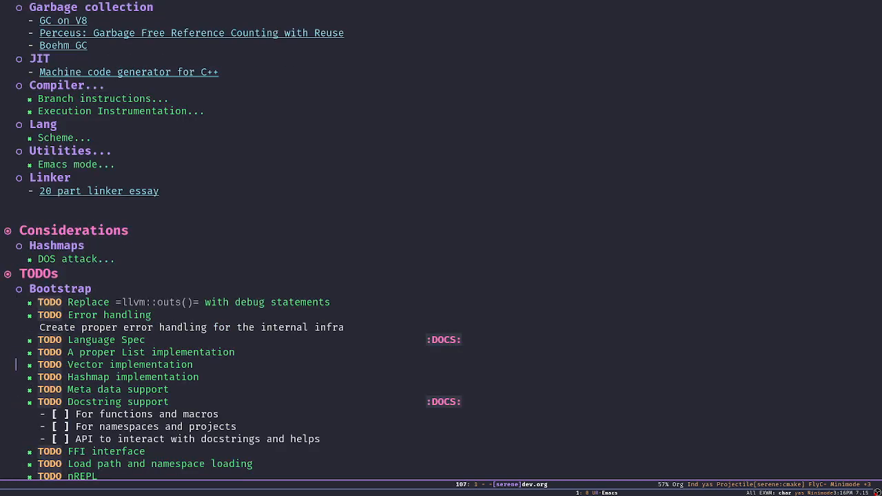
scroll(down, 3)
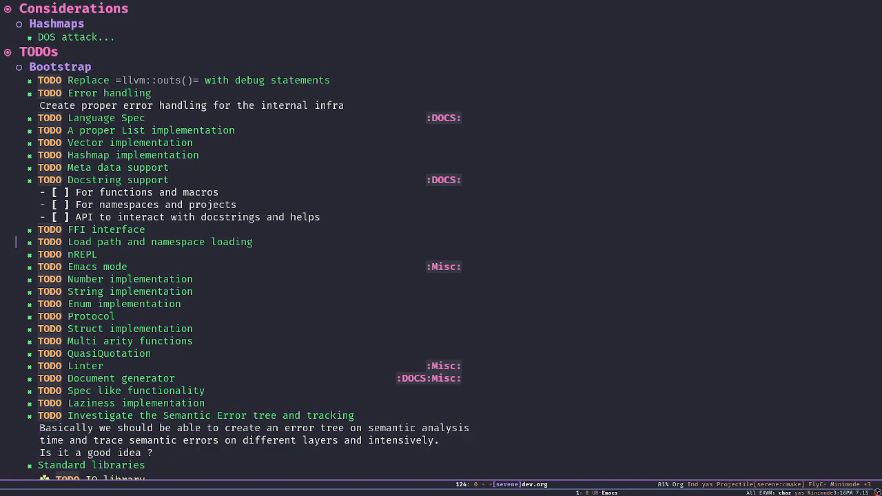
scroll(up, 3)
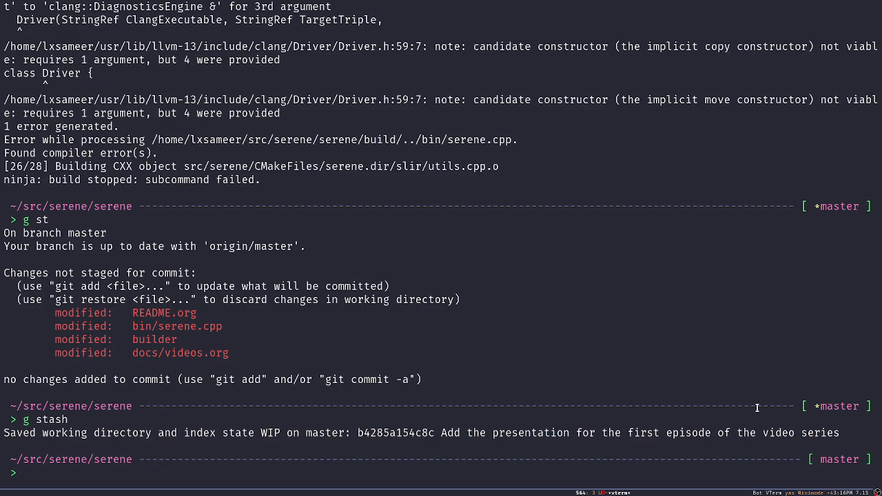
Run ./builder build in the serene project directory to link the serenec executable
text(./builder build)
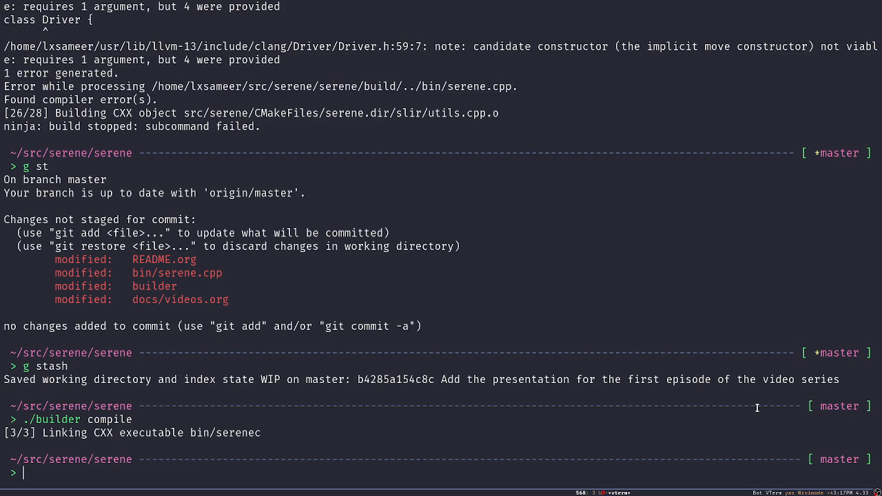
Run ./builder compile, then builder run on docs/examples/hello_world.srn with an emit option to print its MLIR module
text(./builder compile)
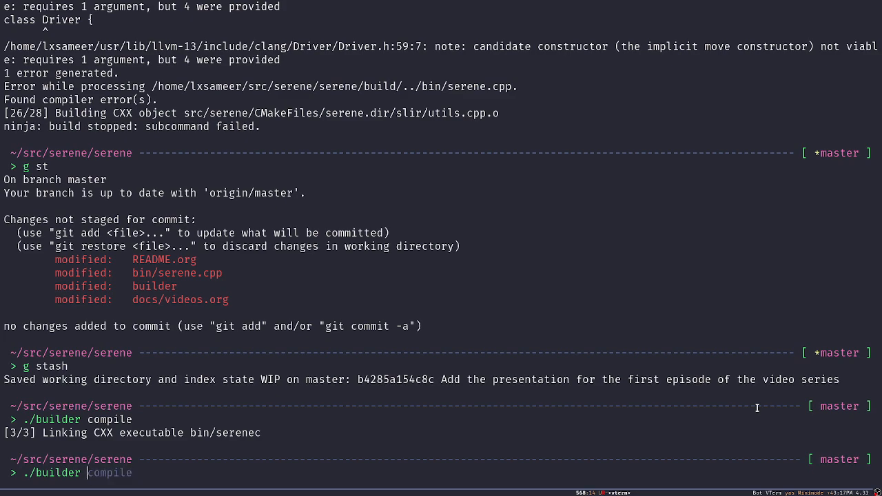
text(run `pwd`/docs/examples/hello_world.srn)
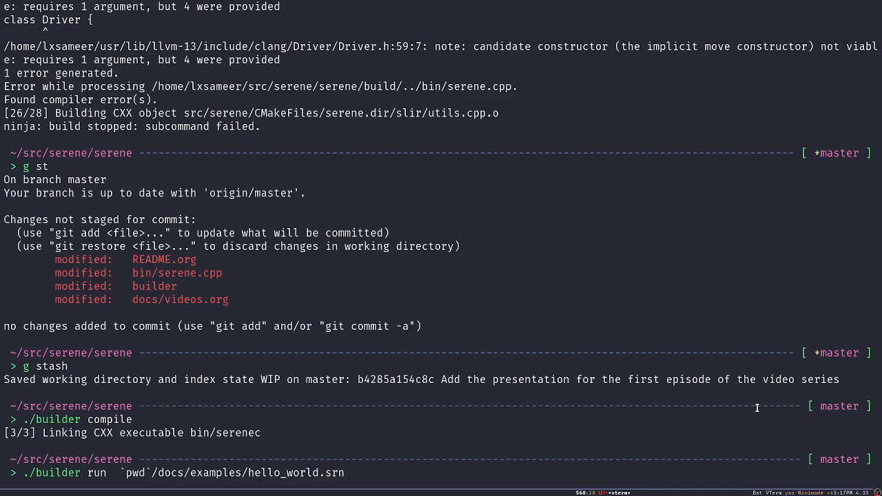
text(-emo)
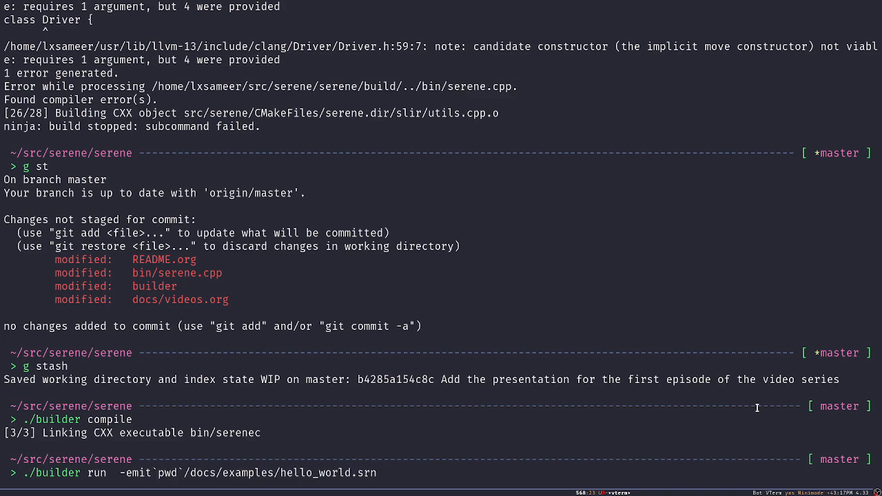
text(slir)
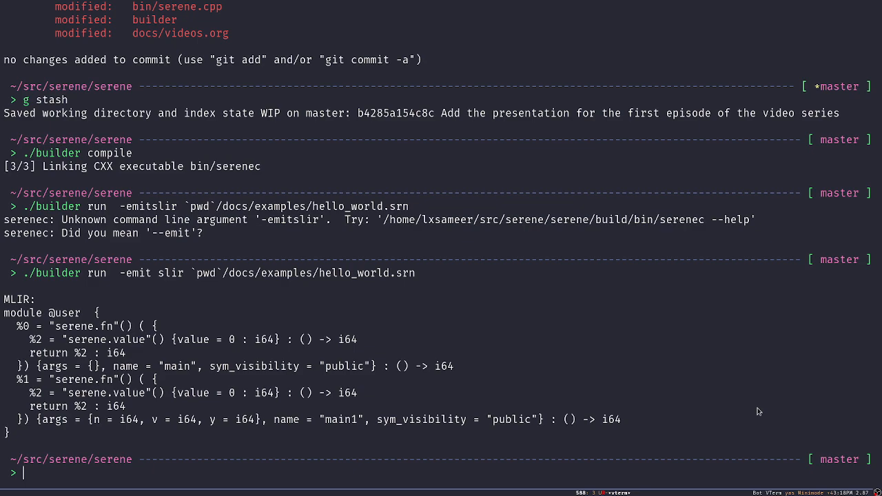
Run tree -L 2 in the project root to list the source tree two levels deep
text(tree -L 2)
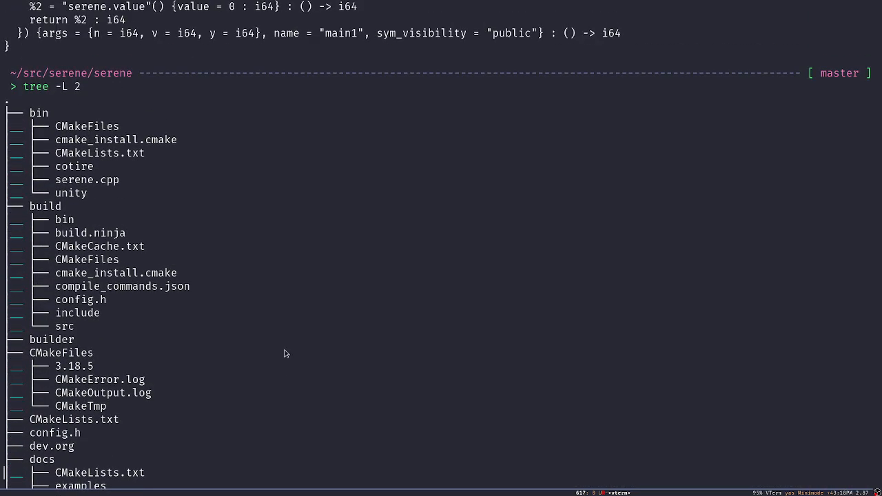
Scroll through the tree -L 2 output to the 25 directories, 23 files summary
scroll(down, 3)
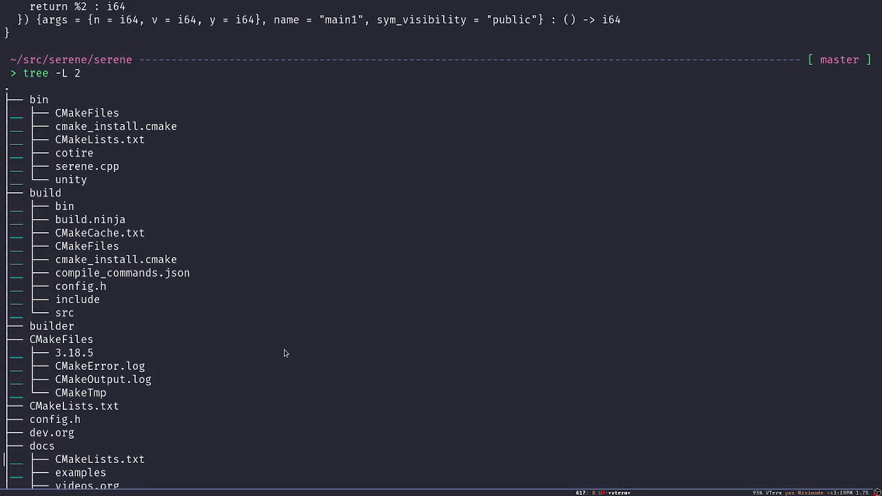
mouse_move(237, 329)
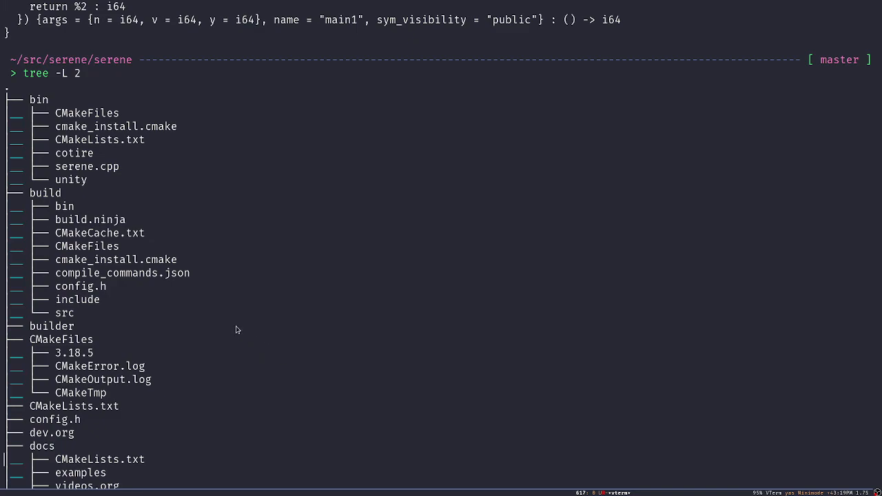
mouse_move(193, 326)
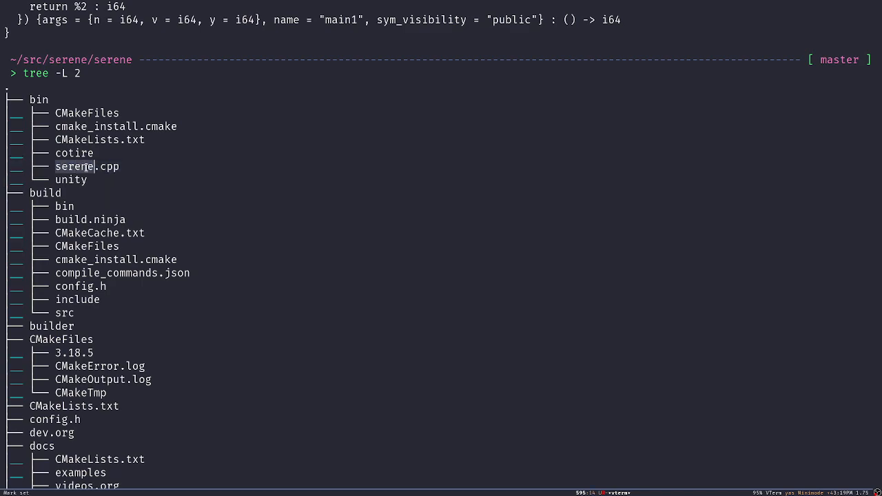
mouse_move(113, 165)
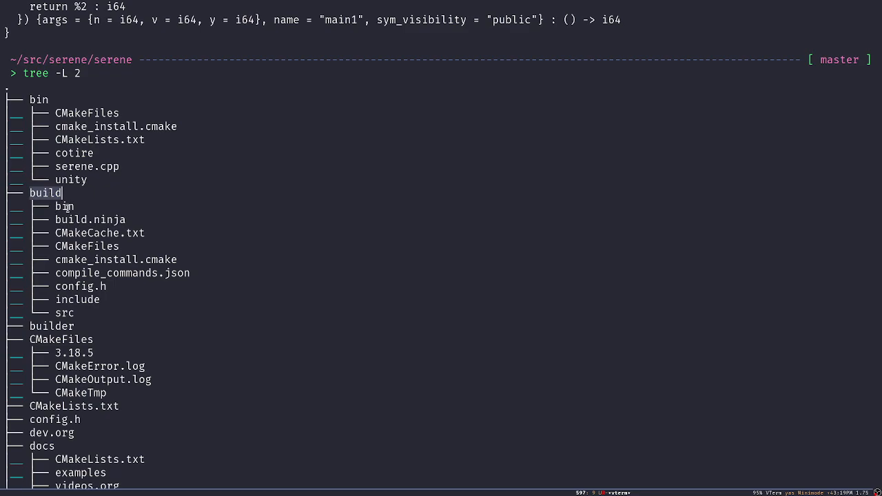
scroll(down, 3)
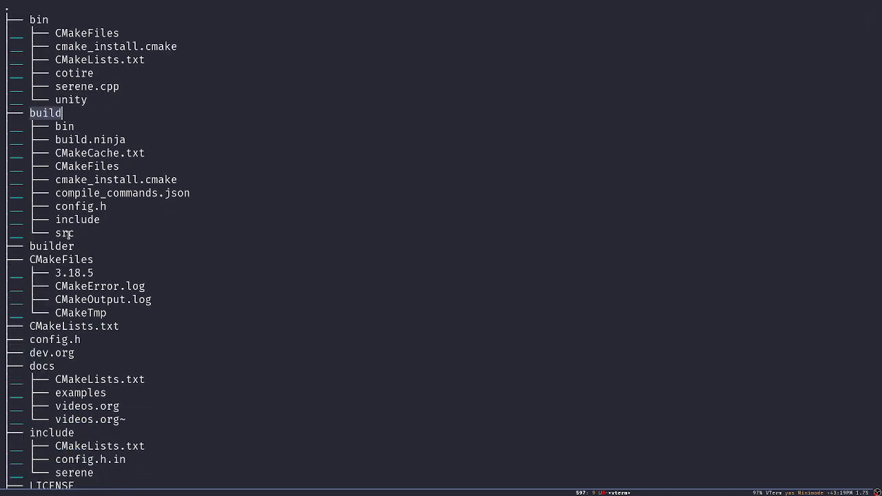
mouse_move(62, 246)
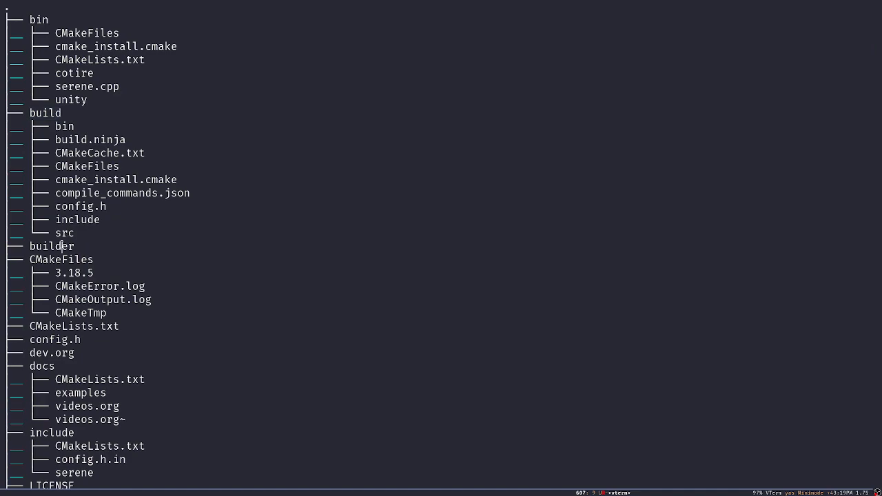
scroll(down, 3)
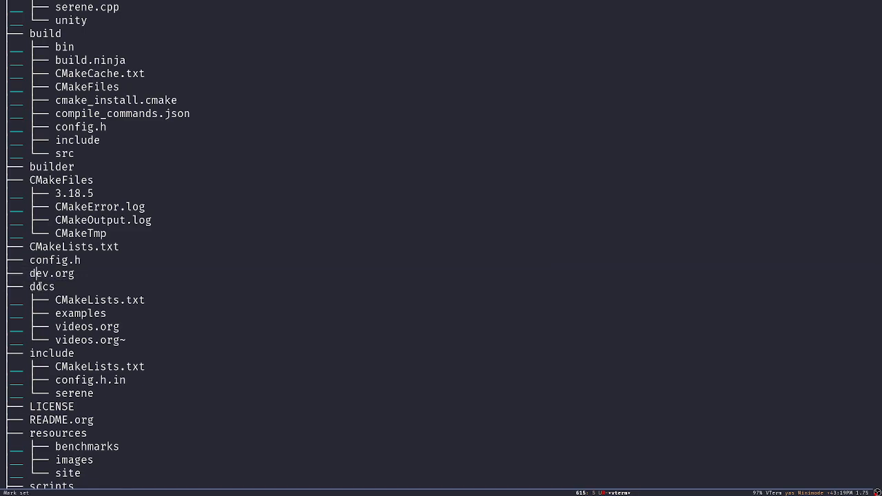
scroll(down, 3)
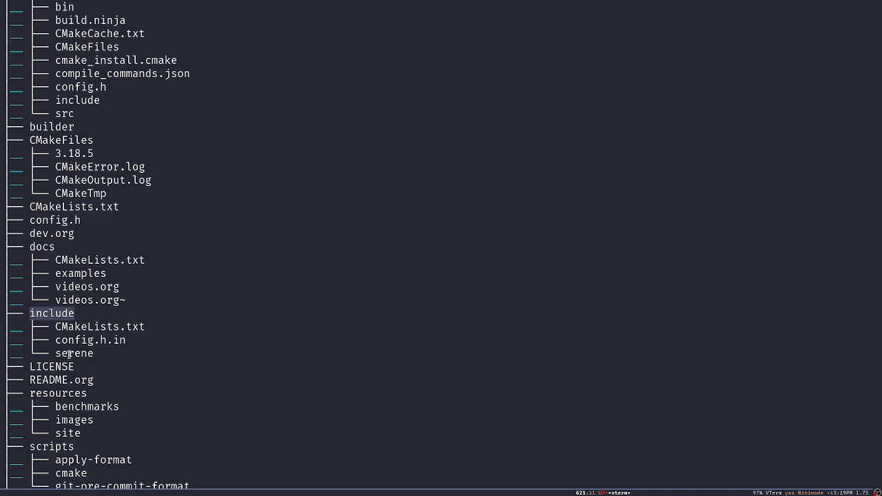
click(74, 353)
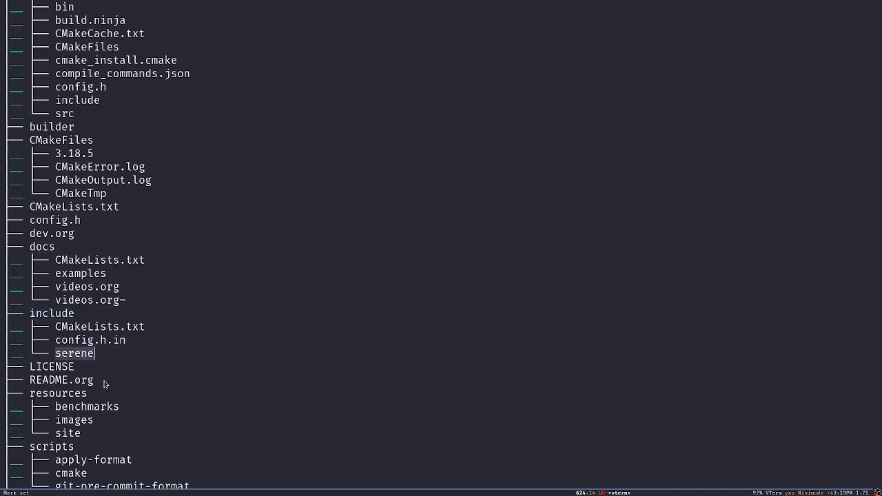
scroll(down, 3)
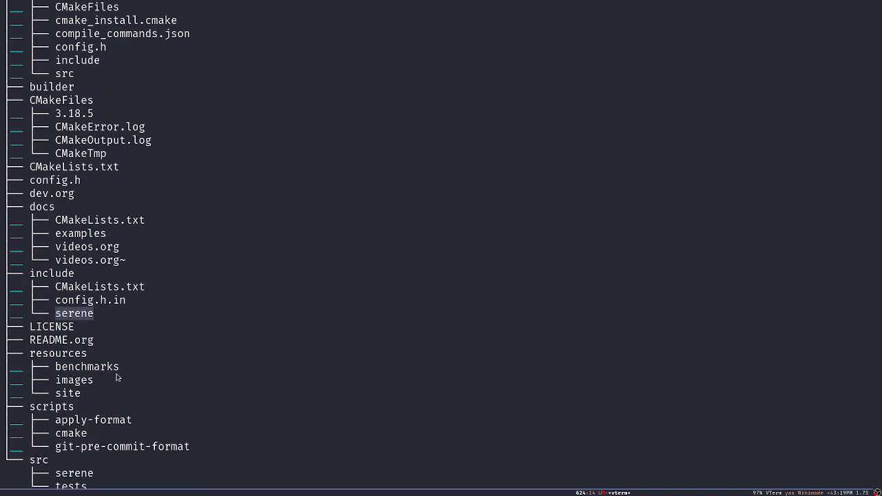
scroll(down, 3)
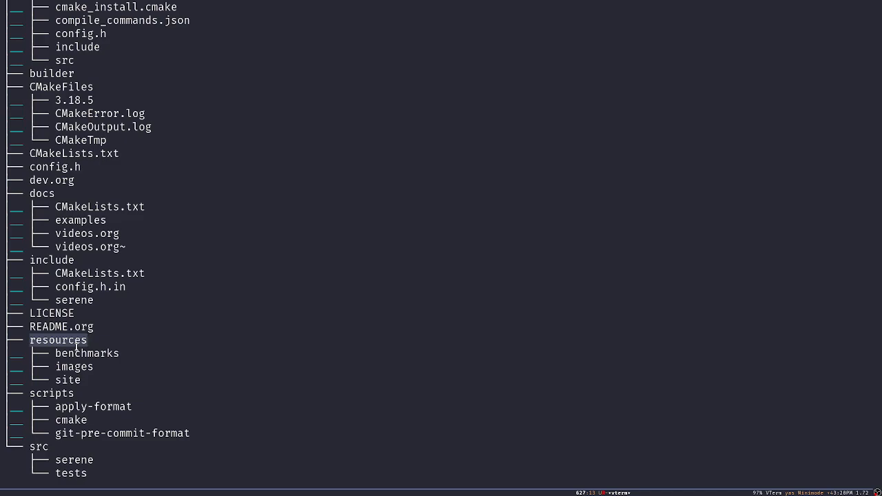
mouse_move(72, 380)
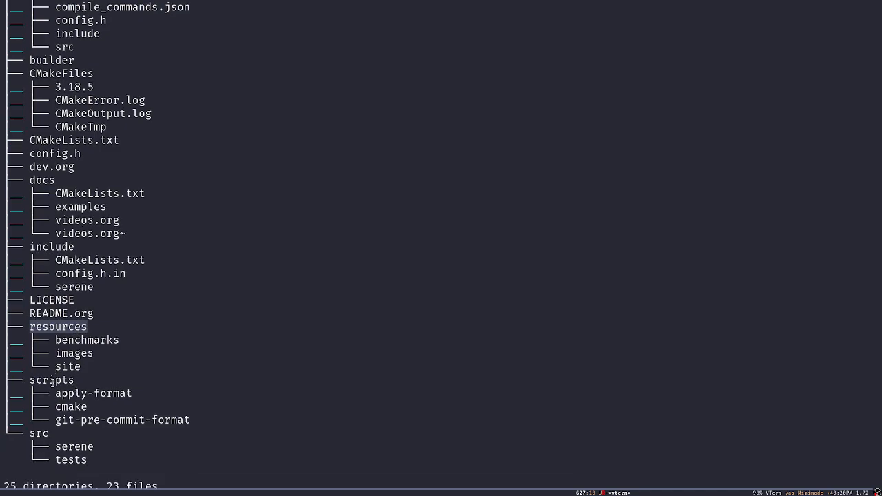
click(52, 381)
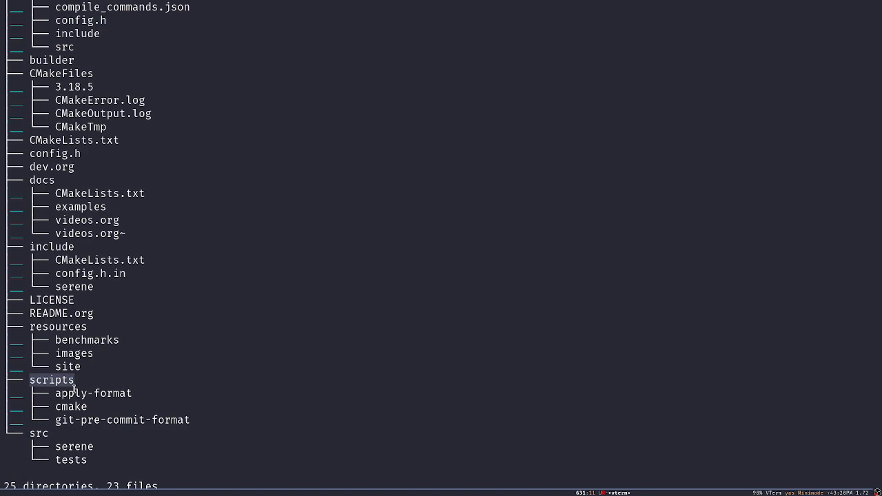
mouse_move(54, 406)
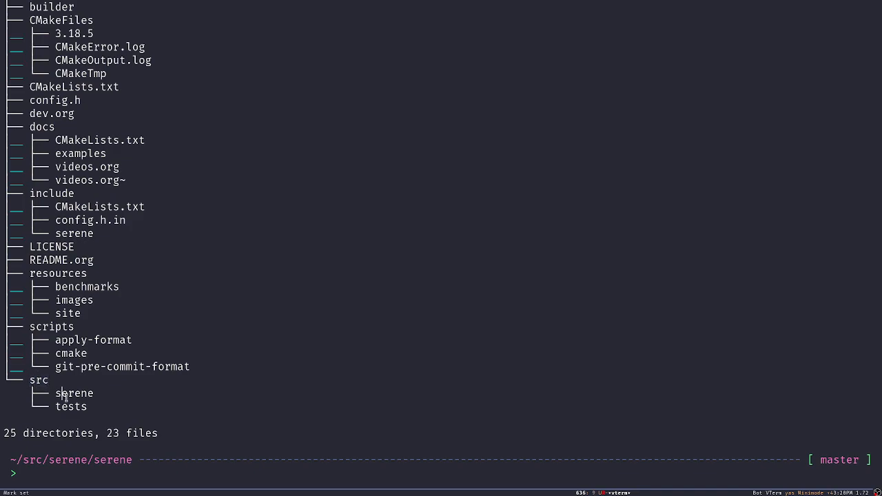
Copy ~/.Xresources into the project and run tree -L 2 to list the src directory's serene and tests subdirectories
text(cp ~/.Xresources ./.Xresources)
text(cd ./src)
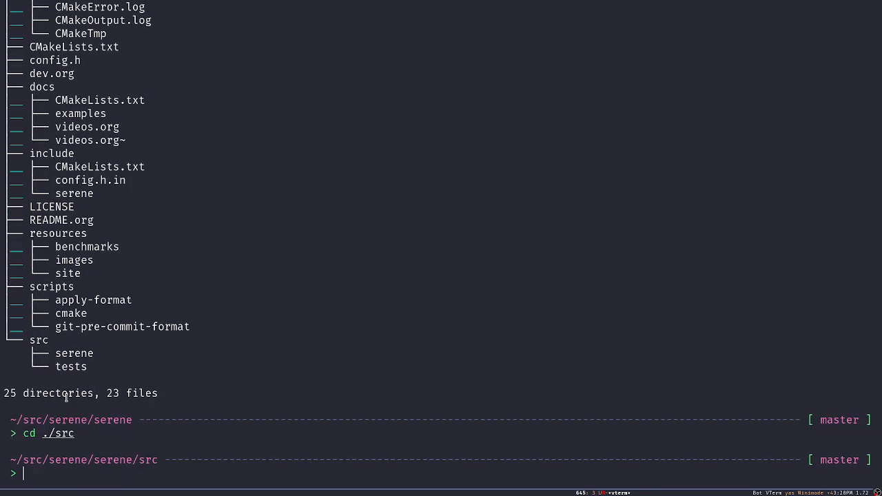
text(tree -L 2)
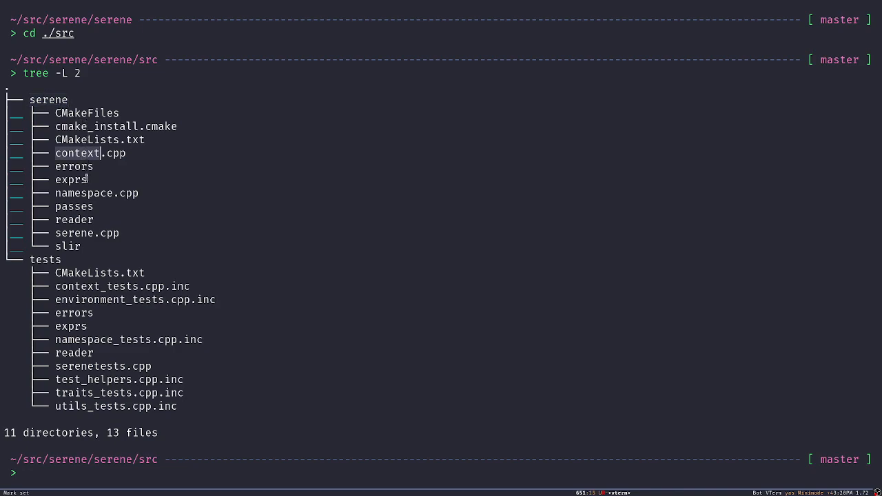
mouse_move(88, 193)
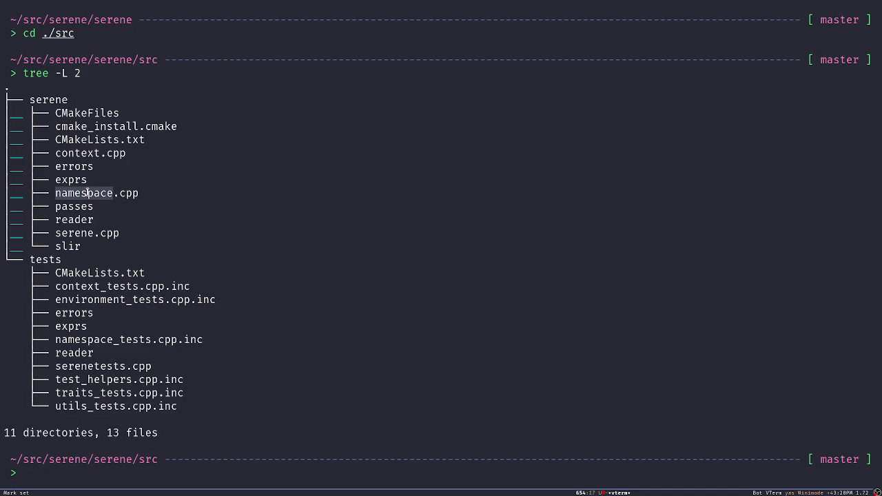
mouse_move(48, 259)
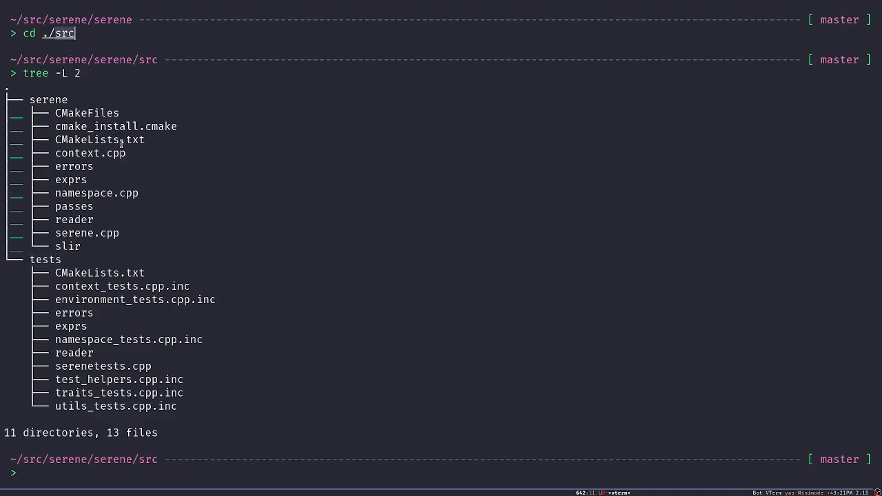
mouse_move(229, 178)
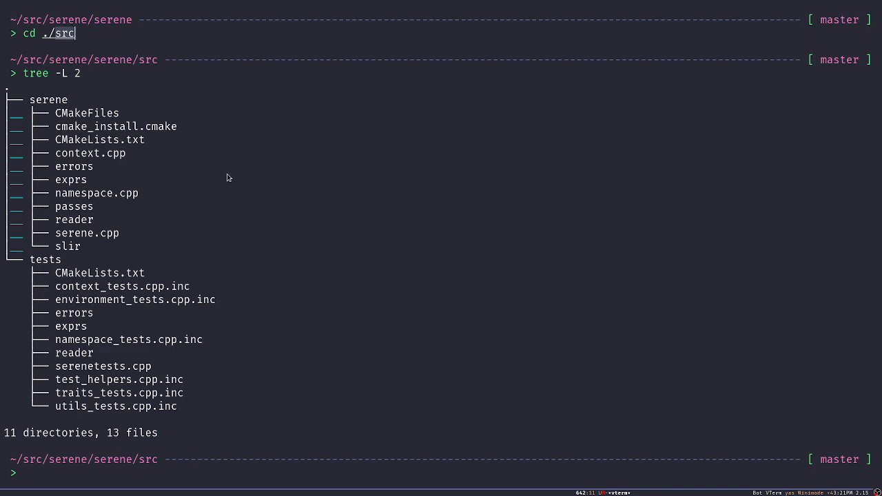
mouse_move(149, 122)
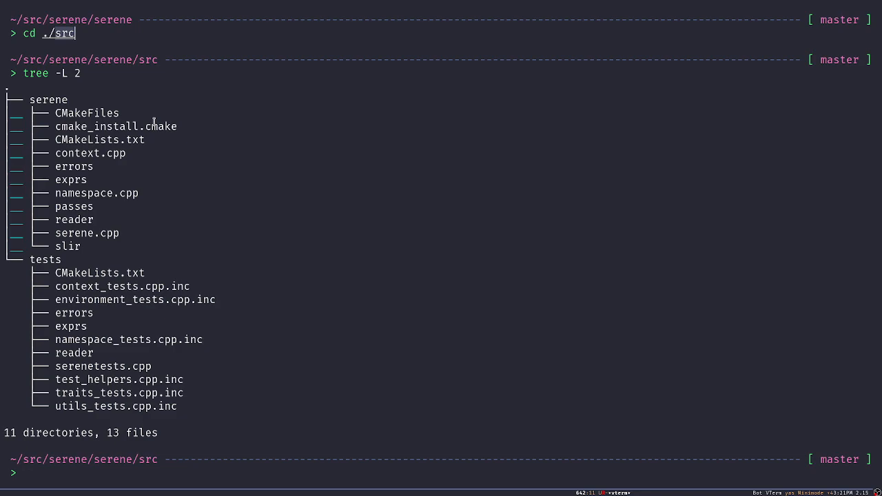
mouse_move(170, 151)
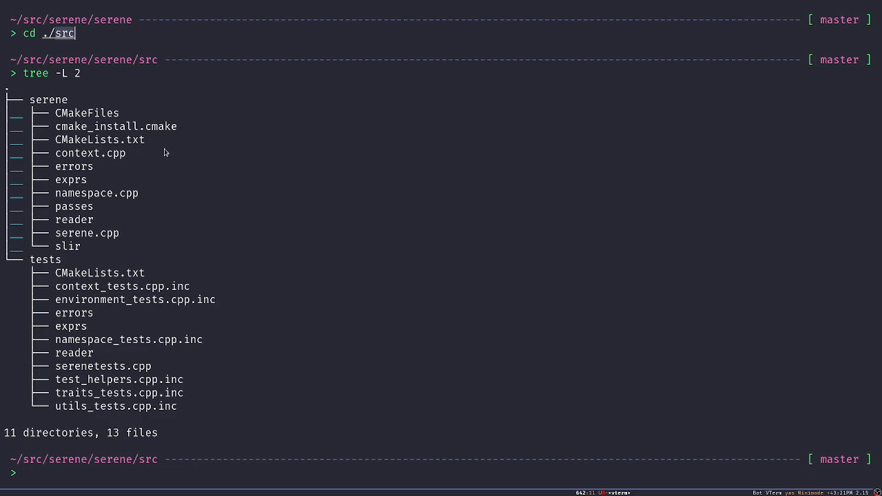
mouse_move(275, 240)
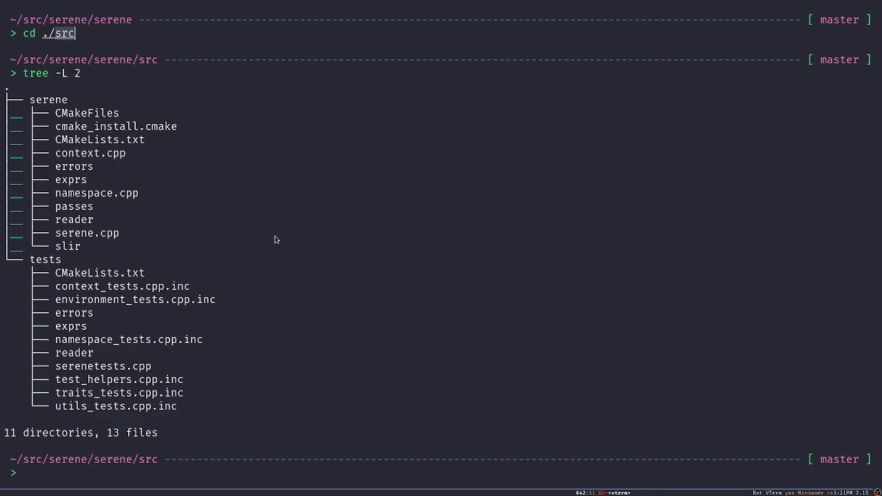
mouse_move(189, 255)
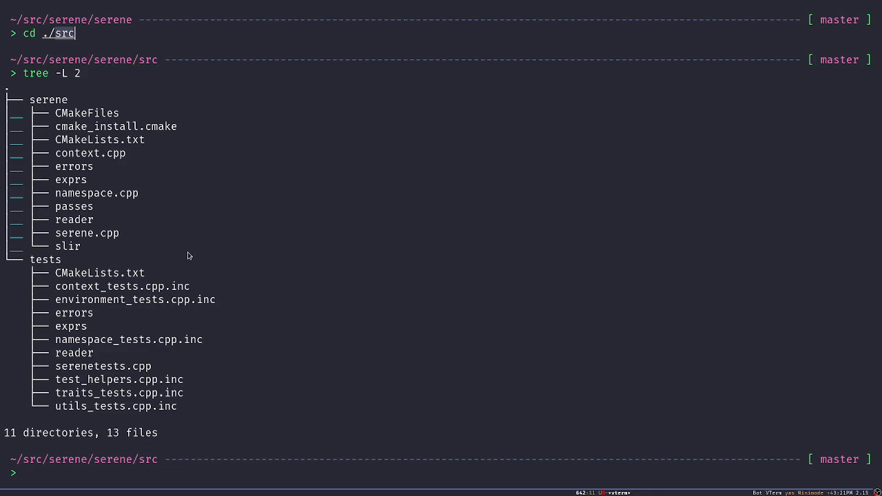